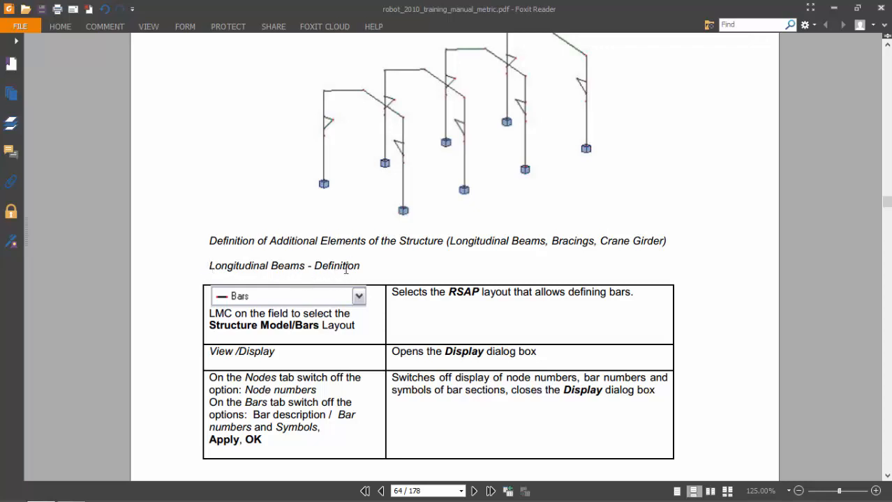
{"action": "mouse_move", "coordinate": [351, 268]}
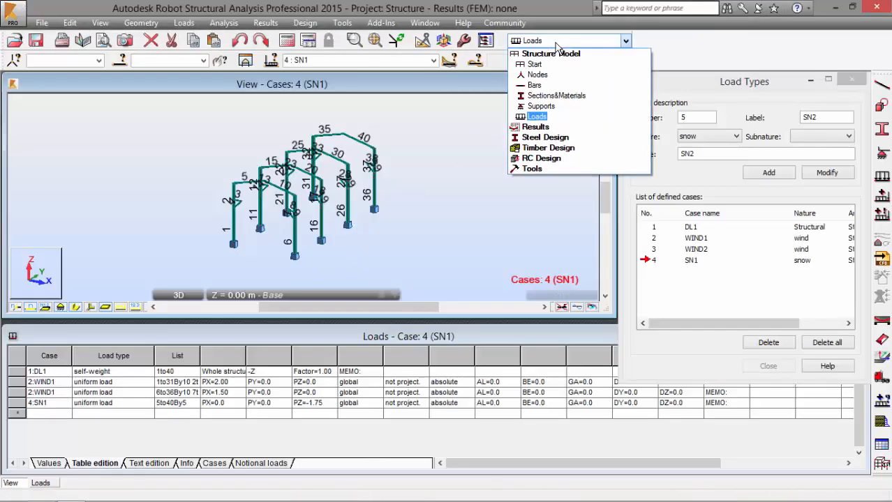
Switch to Robot's Structure Model > Bars layout showing the portal frame.
{"action": "left_click", "coordinate": [533, 85]}
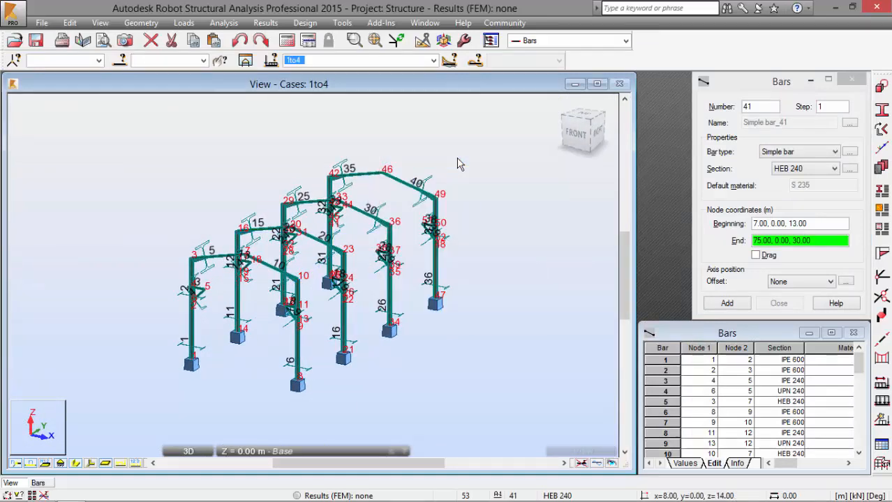
Turn off node numbers in View > Display and move on to the bar display options.
{"action": "left_click", "coordinate": [100, 22]}
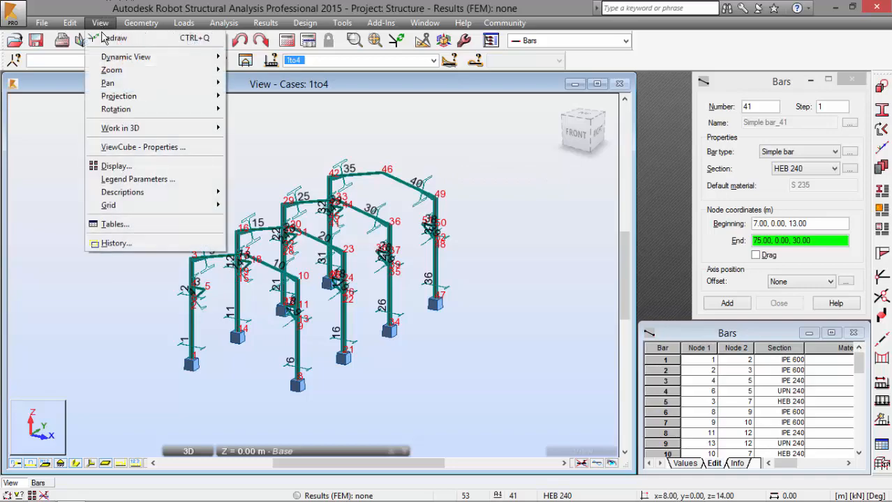
{"action": "left_click", "coordinate": [116, 167]}
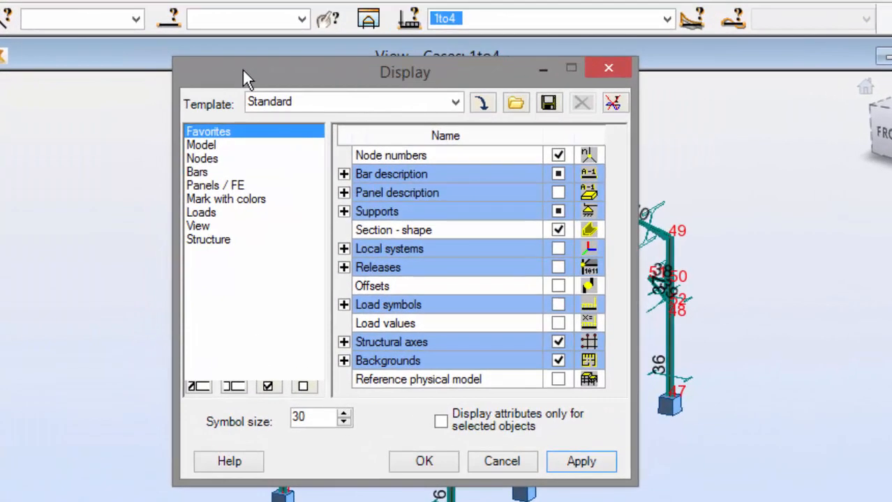
{"action": "left_click", "coordinate": [198, 172]}
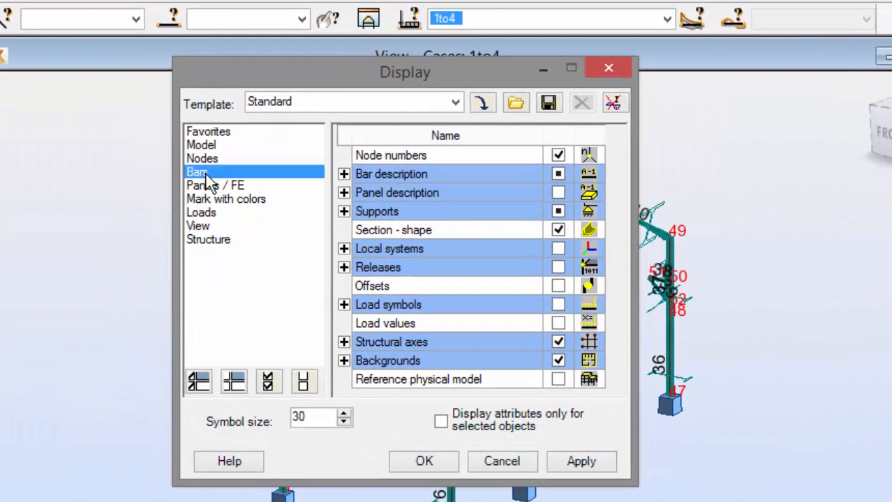
{"action": "left_click", "coordinate": [202, 159]}
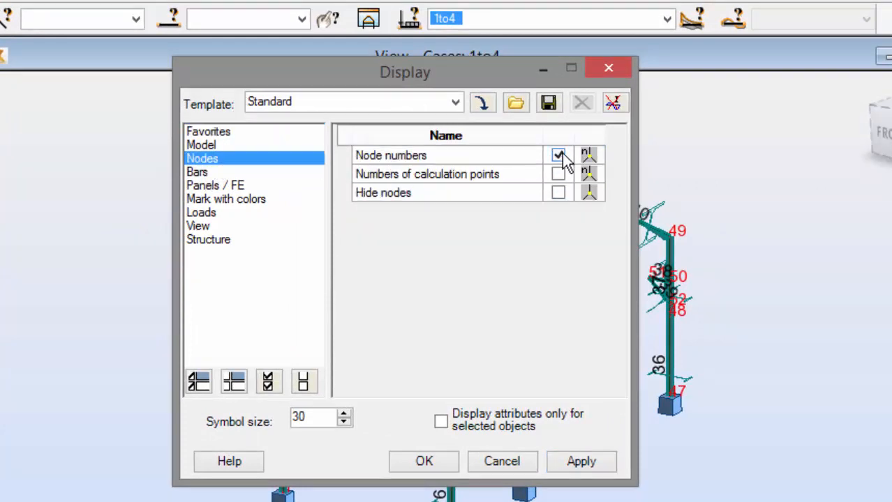
{"action": "left_click", "coordinate": [558, 155]}
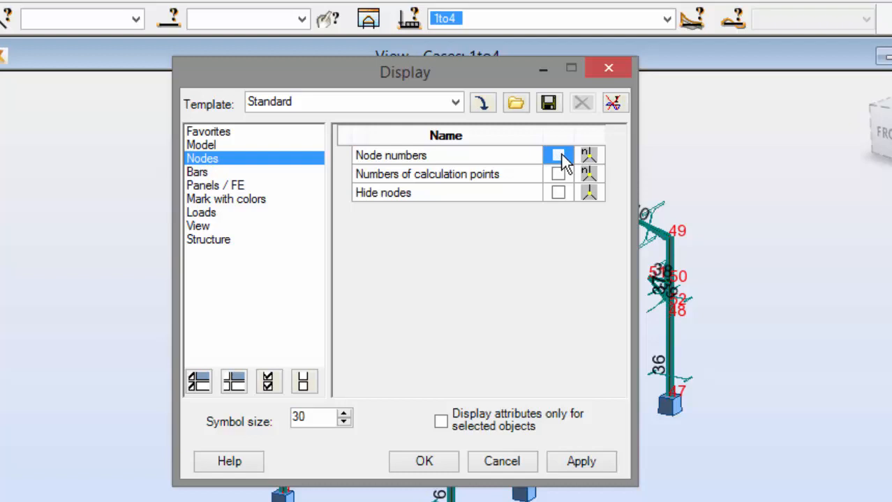
{"action": "left_click", "coordinate": [197, 172]}
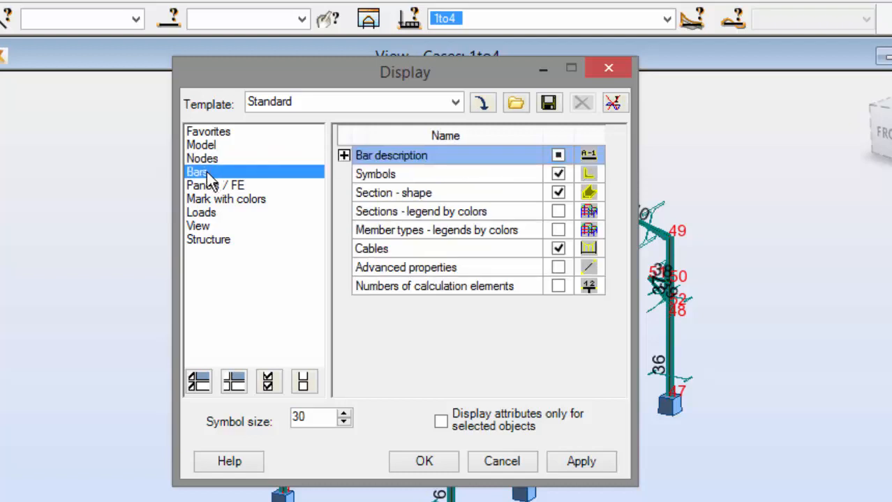
{"action": "mouse_move", "coordinate": [396, 213]}
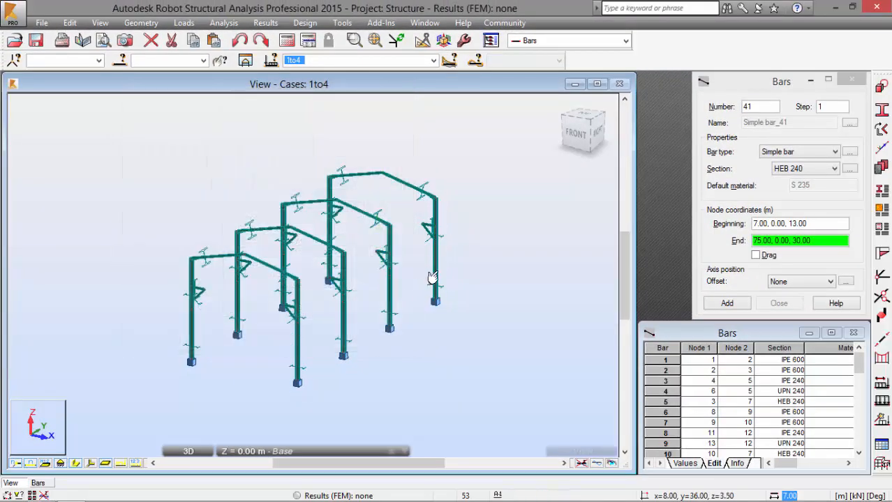
Set the bar type to Beam and define IPE 200 as the new section.
{"action": "left_click", "coordinate": [434, 272]}
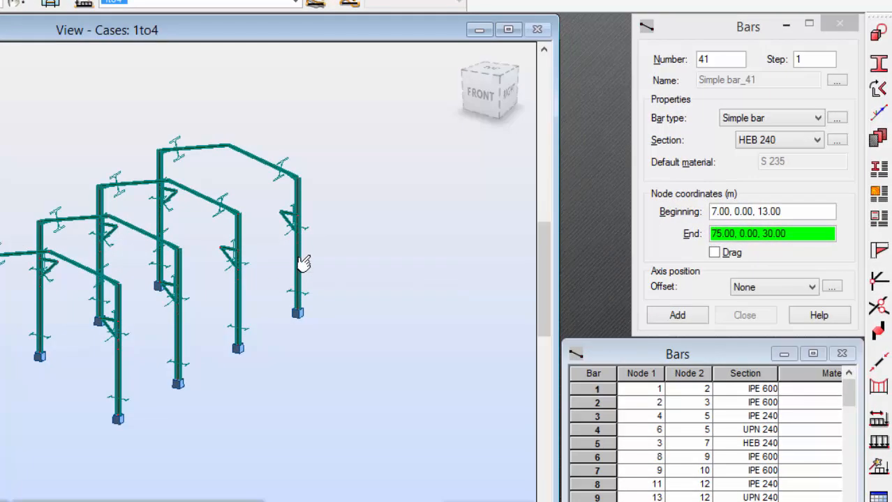
{"action": "left_click", "coordinate": [817, 117]}
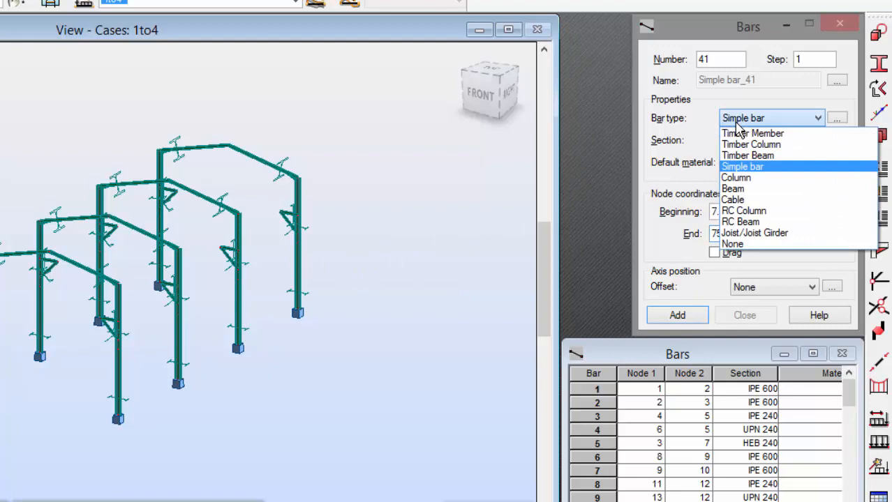
{"action": "left_click", "coordinate": [733, 188]}
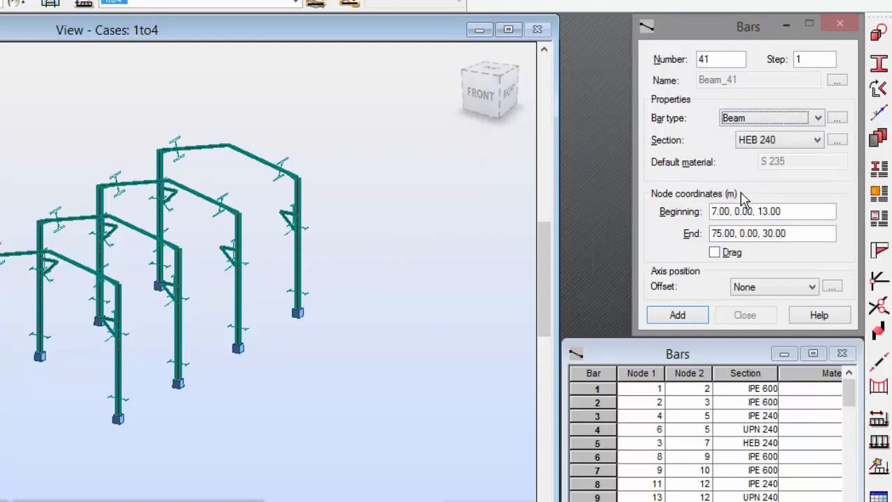
{"action": "left_click", "coordinate": [817, 140]}
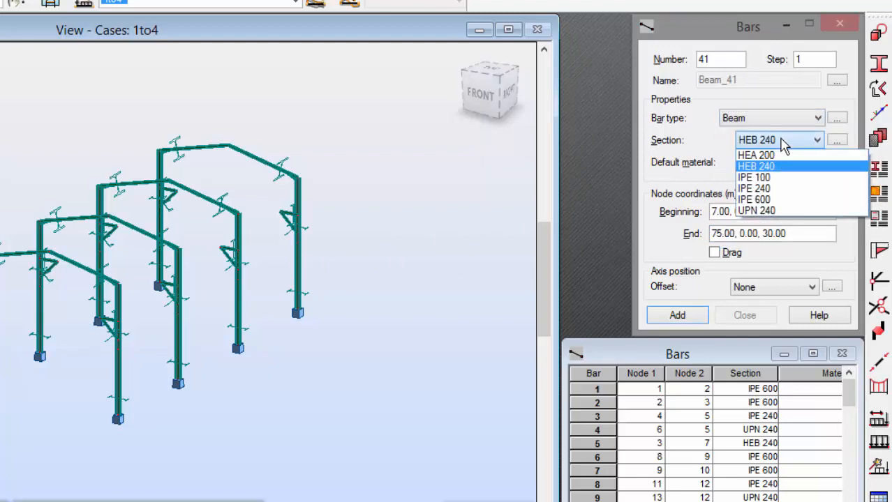
{"action": "left_click", "coordinate": [756, 166]}
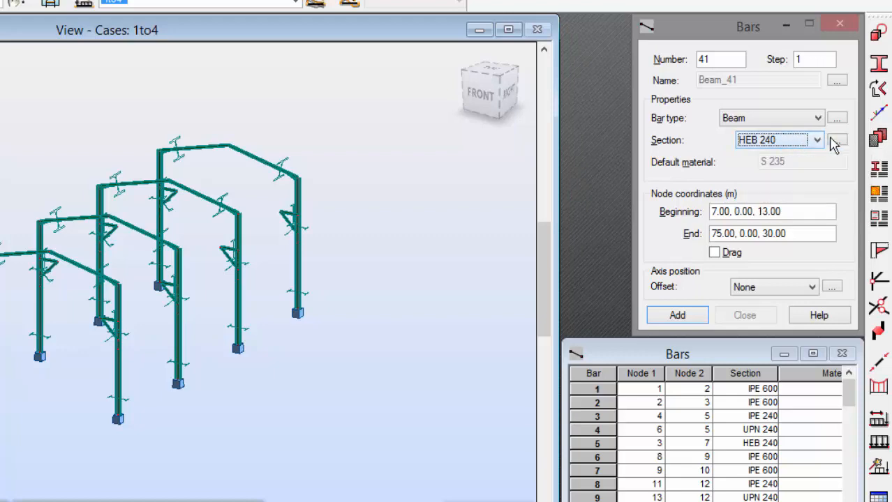
{"action": "left_click", "coordinate": [837, 139]}
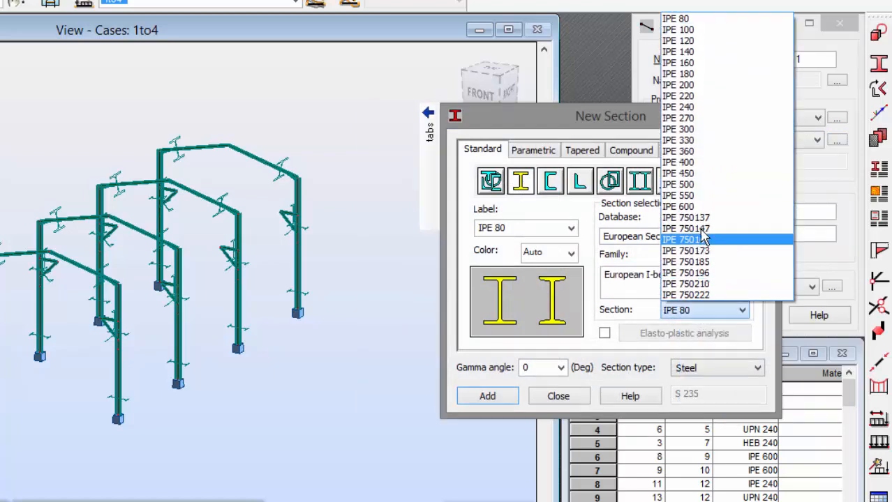
{"action": "left_click", "coordinate": [703, 240]}
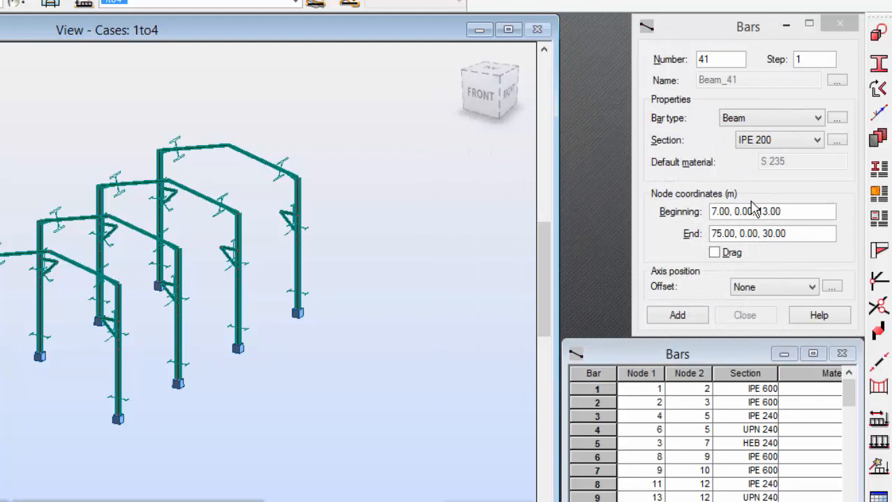
Add three IPE 200 longitudinal beams at x=8 spanning y=0-12, 12-24 and 24-36.
{"action": "triple_click", "coordinate": [772, 212]}
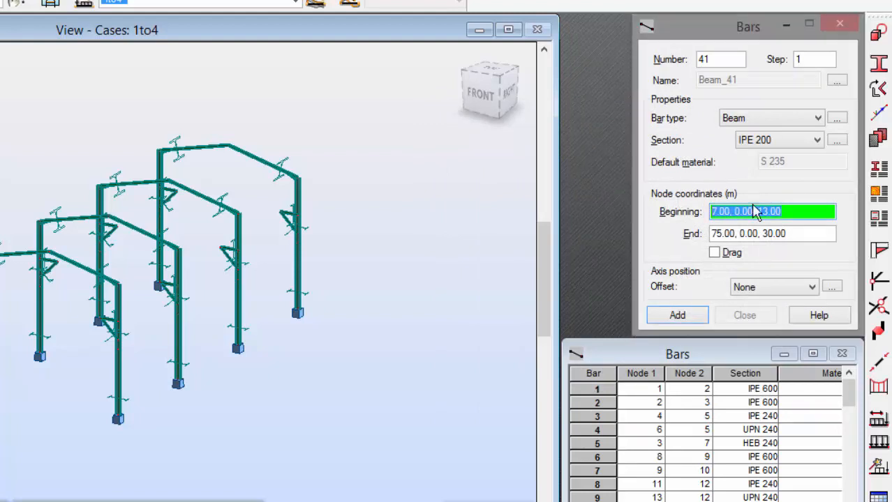
{"action": "type", "text": "8,0,14"}
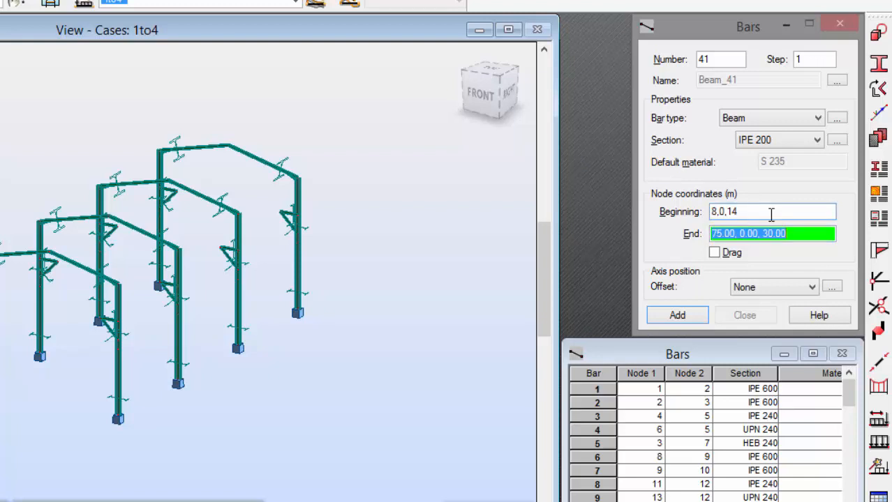
{"action": "type", "text": "8,12,14"}
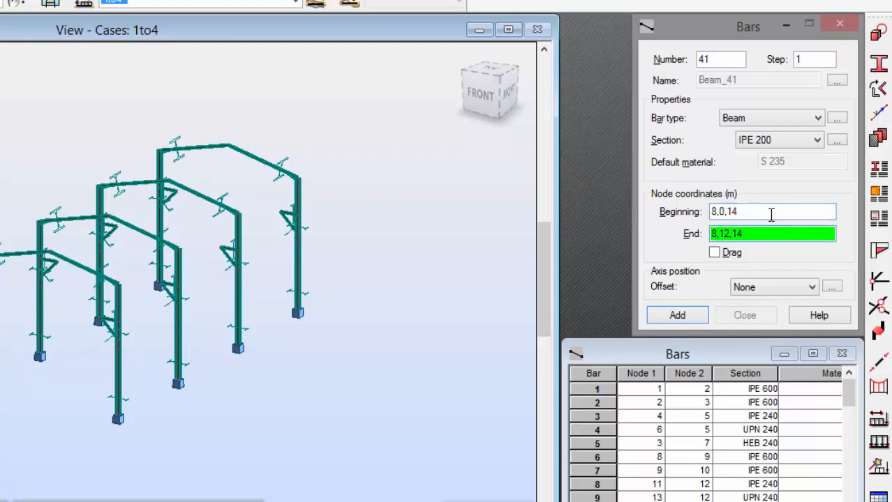
{"action": "left_click", "coordinate": [676, 316]}
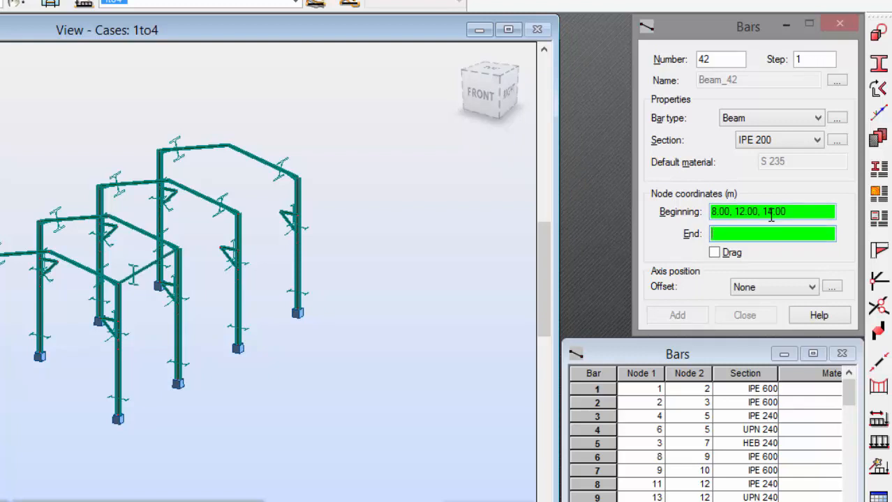
{"action": "type", "text": "8,24,14"}
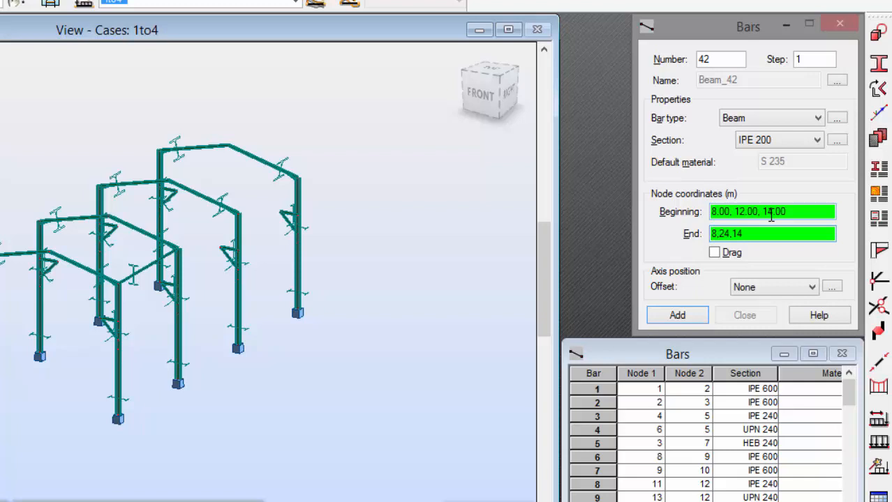
{"action": "left_click", "coordinate": [676, 316]}
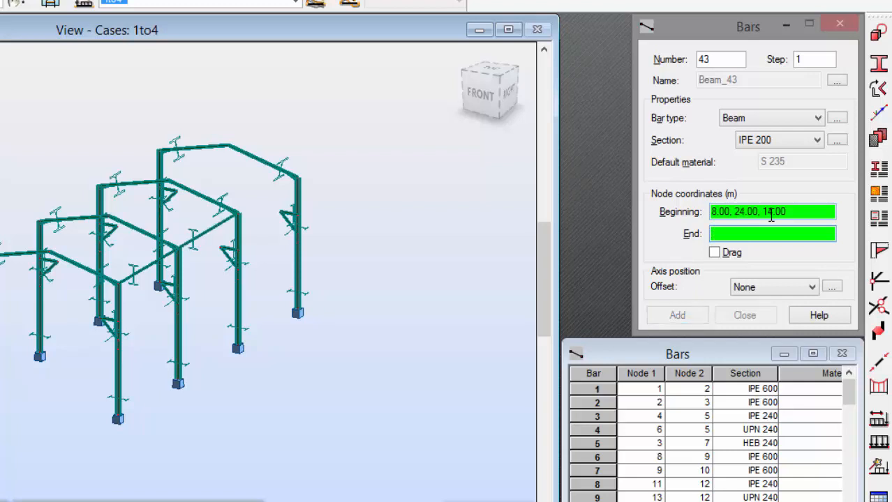
{"action": "type", "text": "8,36,14"}
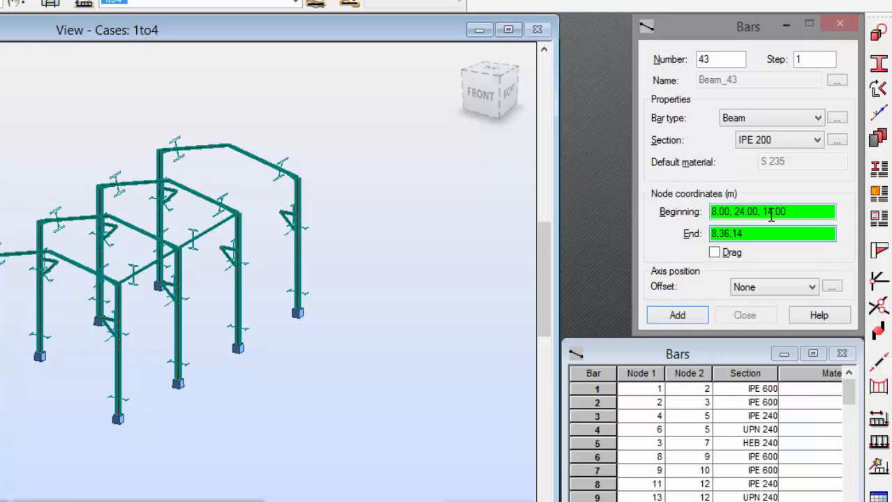
{"action": "left_click", "coordinate": [676, 315]}
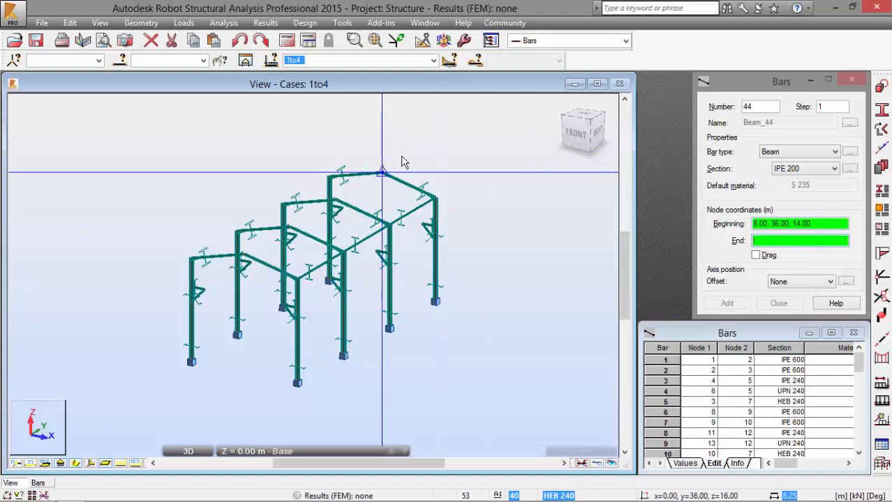
End bar input, select the eave-level longitudinal beam and start Edit > Translate.
{"action": "right_click", "coordinate": [402, 161]}
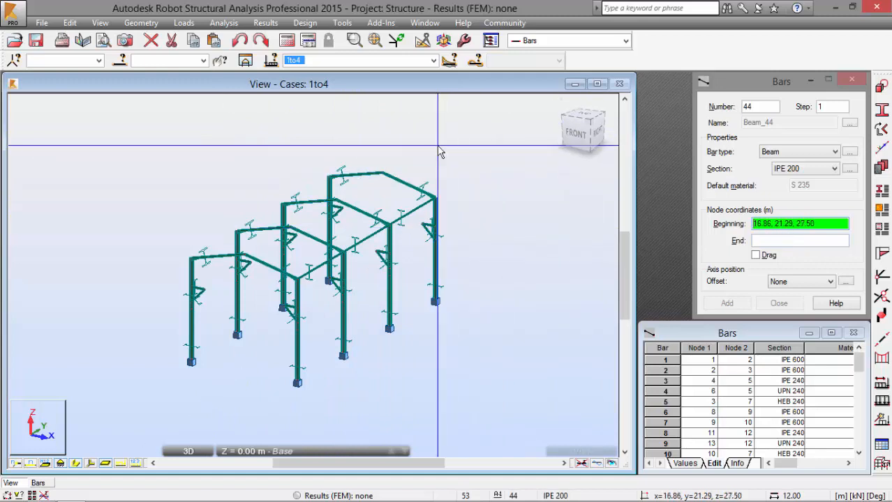
{"action": "right_click", "coordinate": [439, 152]}
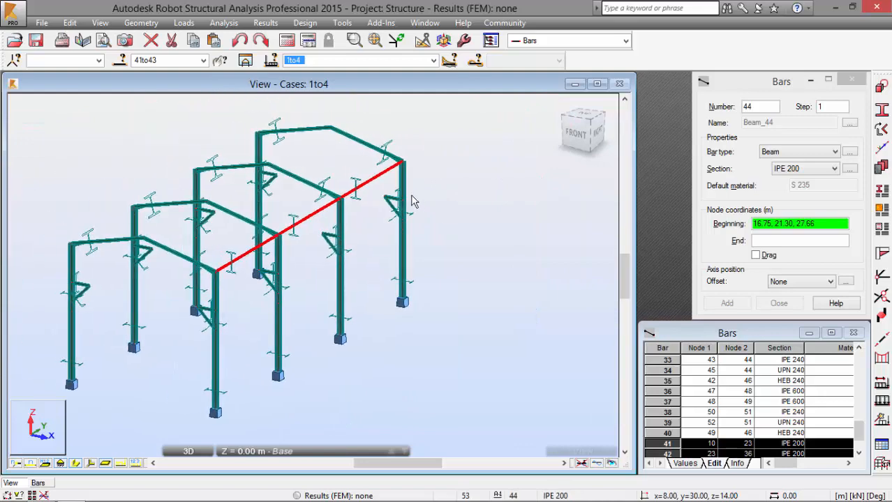
{"action": "left_click", "coordinate": [69, 22]}
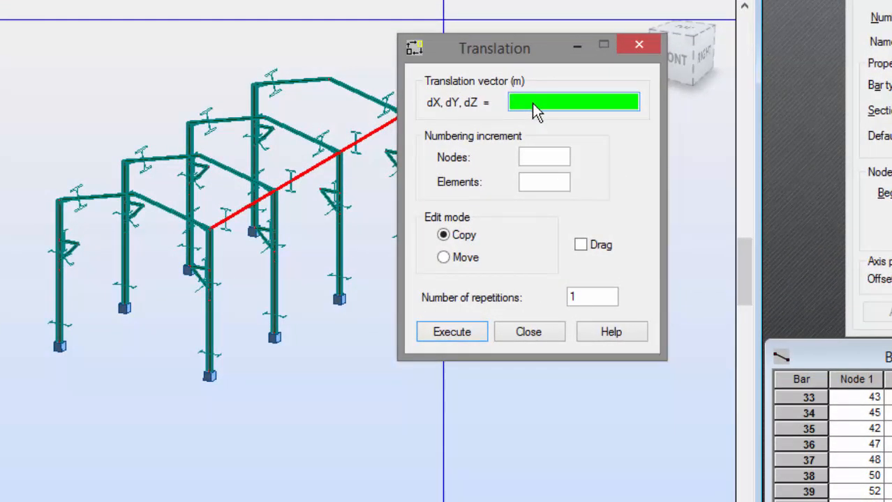
Copy the beam by vectors -16,0,0 and 8,0,2 in copy mode, then close Translation.
{"action": "type", "text": "0,0,-7"}
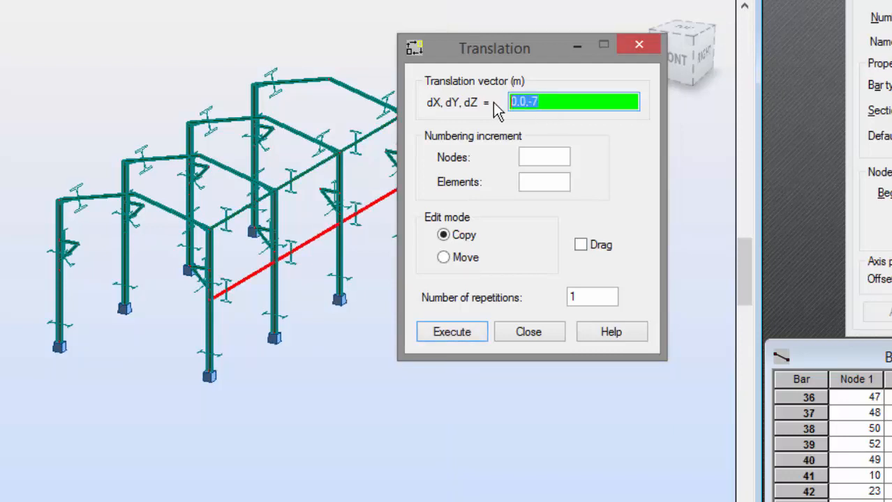
{"action": "type", "text": "-16,"}
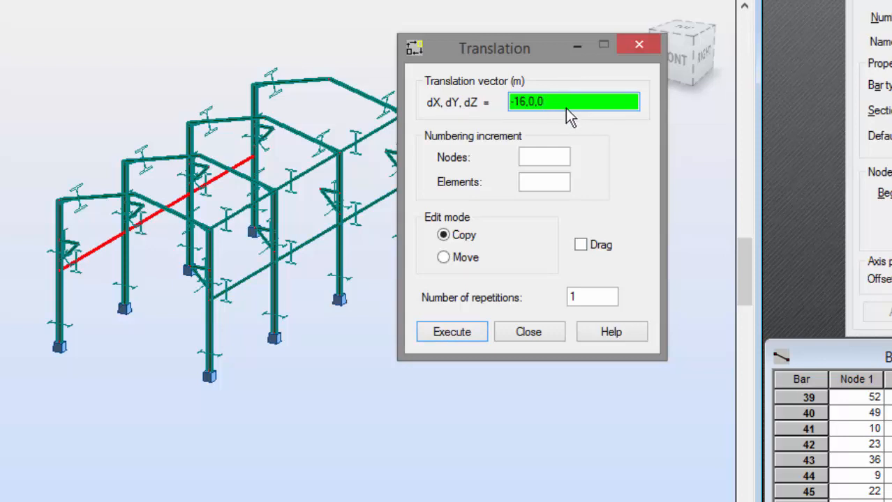
{"action": "type", "text": "0,0,7"}
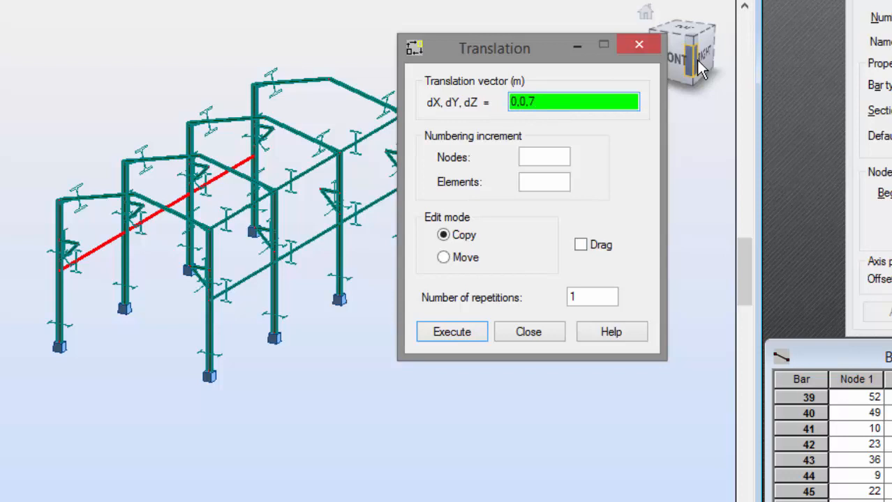
{"action": "left_click", "coordinate": [452, 332]}
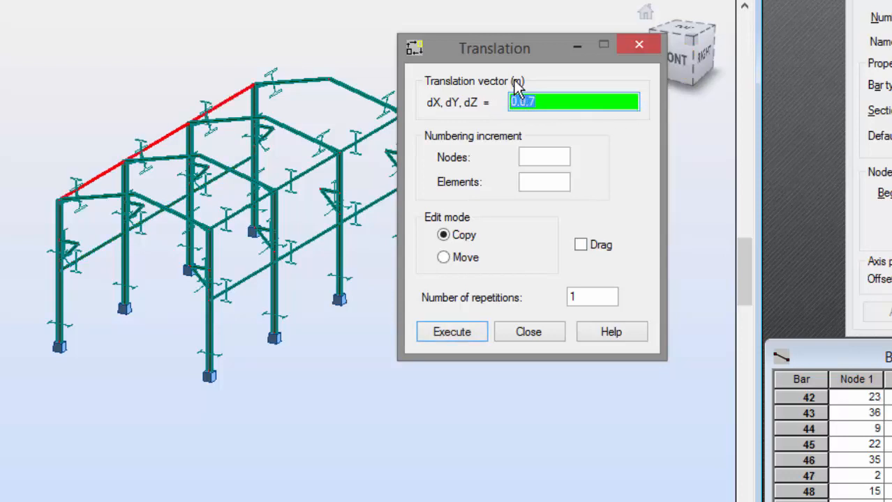
{"action": "type", "text": "8,0,2"}
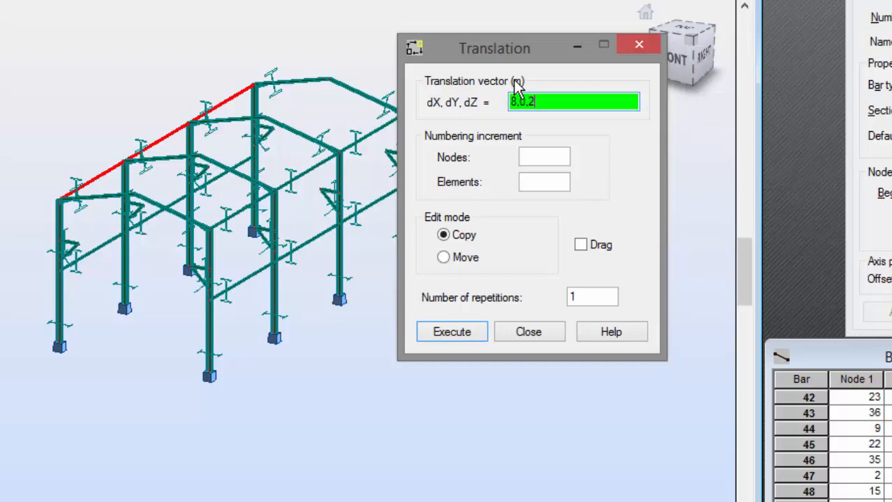
{"action": "left_click", "coordinate": [452, 332]}
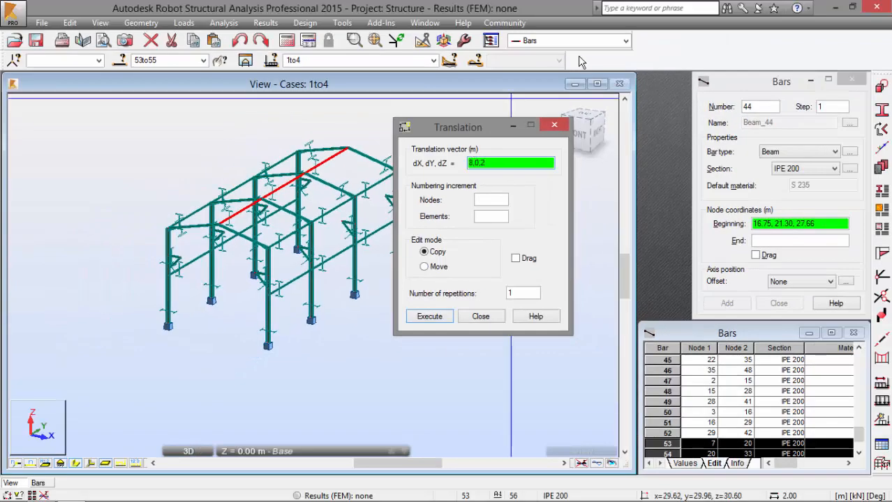
{"action": "left_click", "coordinate": [480, 315]}
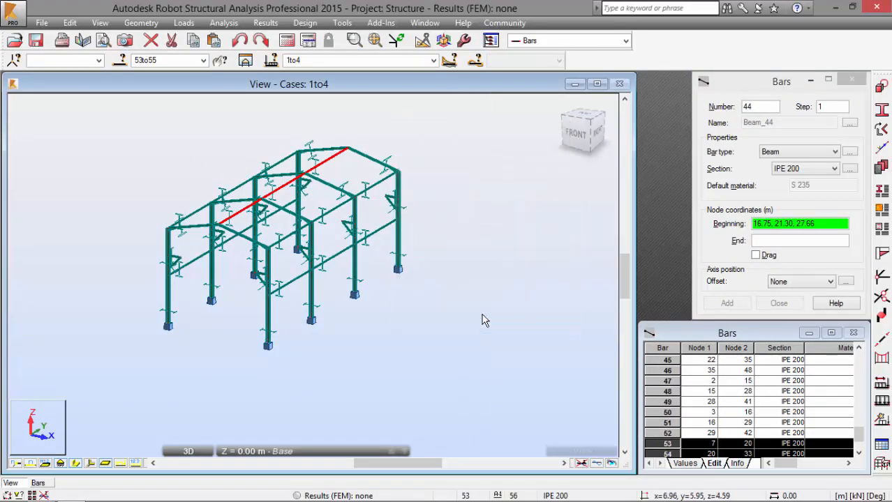
{"action": "mouse_move", "coordinate": [479, 301]}
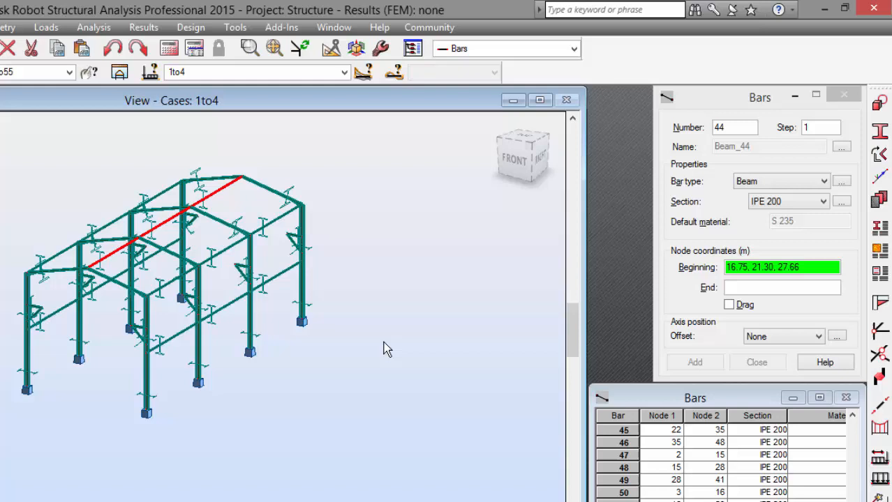
Set the bar type to Simple bar with a new CAE 100x12 angle section.
{"action": "left_click", "coordinate": [840, 182]}
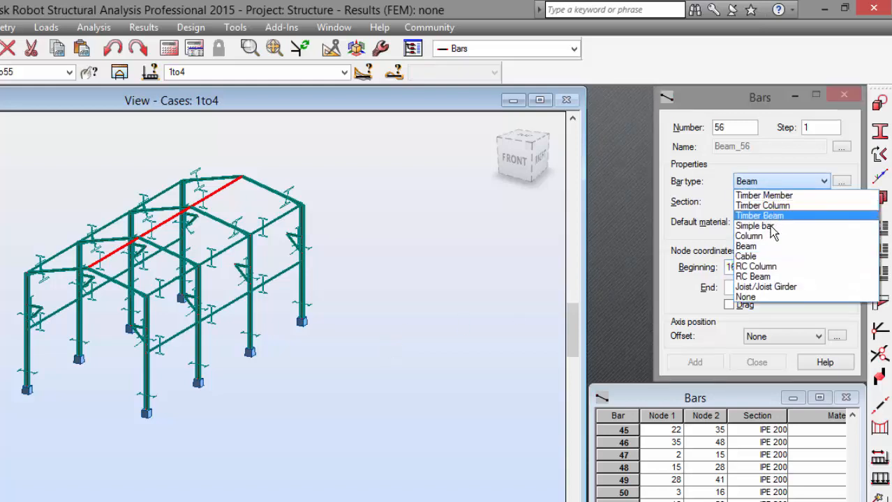
{"action": "left_click", "coordinate": [755, 226]}
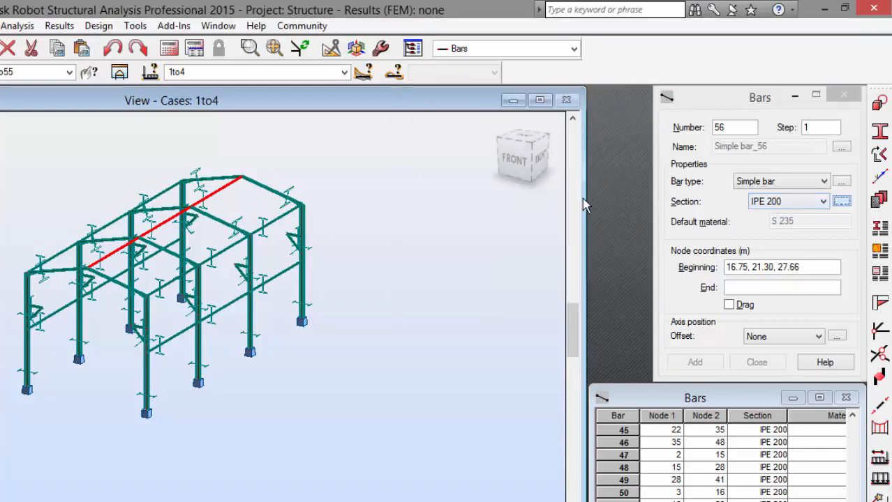
{"action": "left_click", "coordinate": [842, 201]}
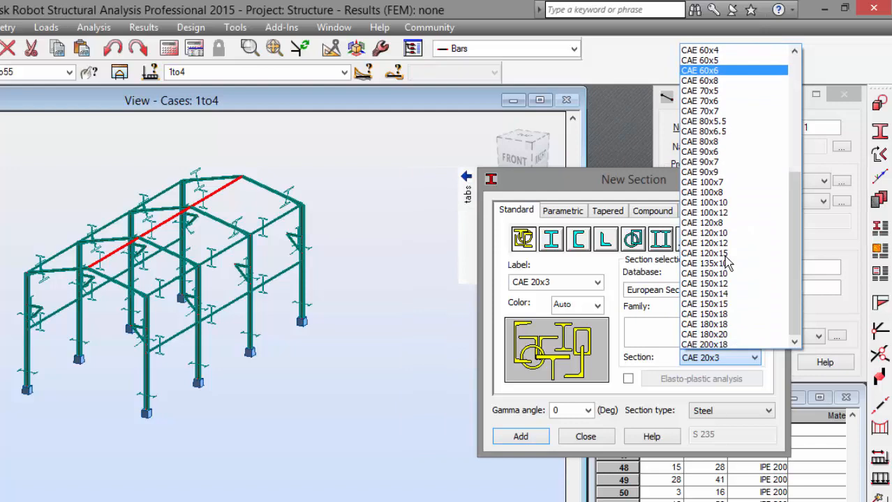
{"action": "left_click", "coordinate": [704, 202]}
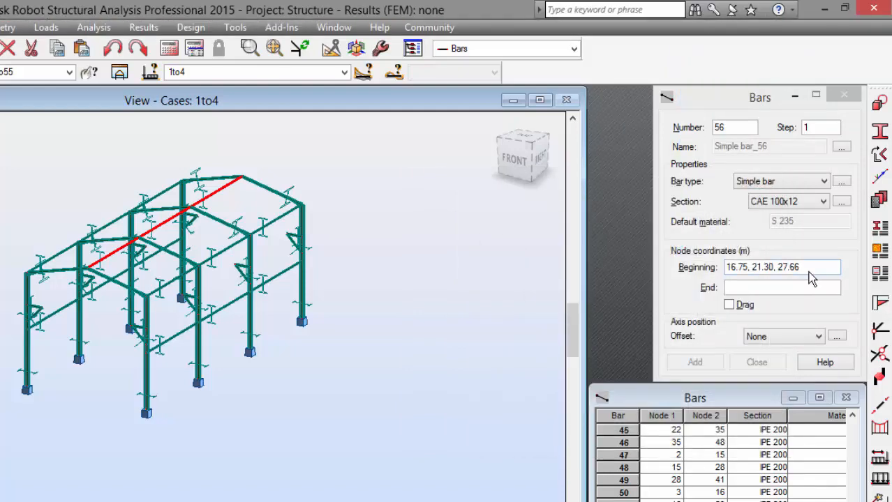
Add two crossing CAE 100x12 braces in the x=8 wall bay between y=12 and y=24.
{"action": "triple_click", "coordinate": [780, 268]}
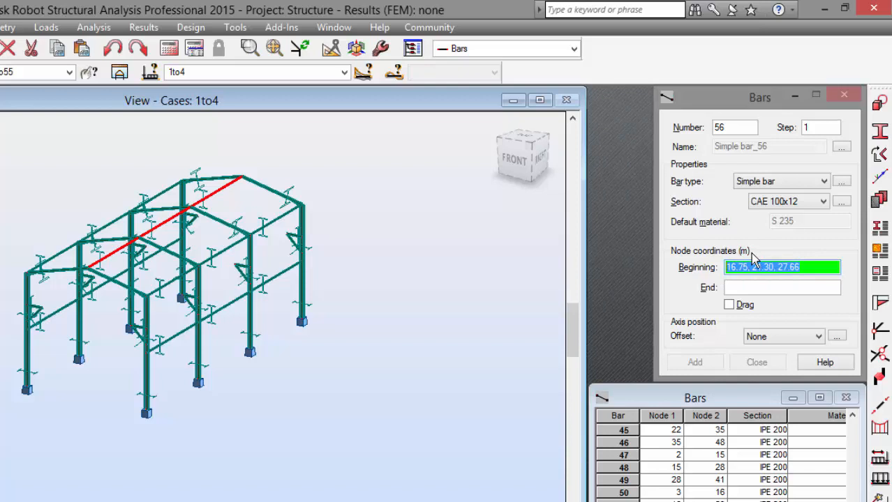
{"action": "type", "text": "8.12,0"}
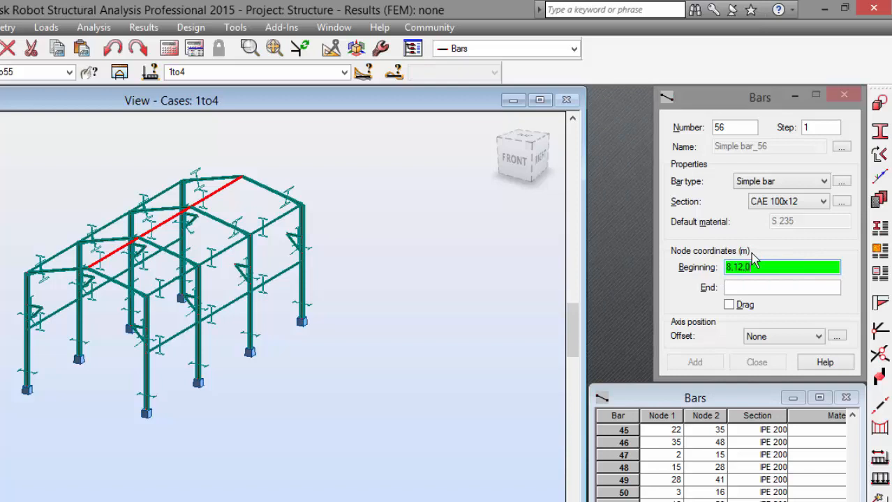
{"action": "left_click", "coordinate": [781, 287]}
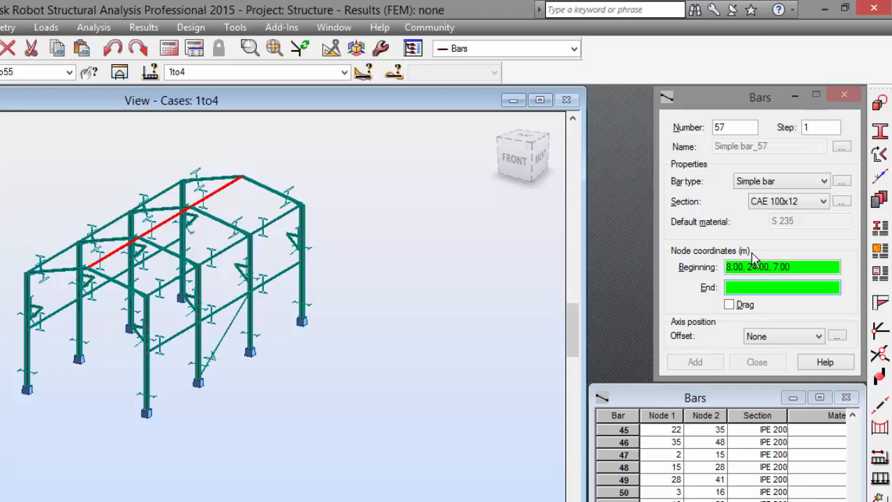
{"action": "left_click", "coordinate": [782, 268]}
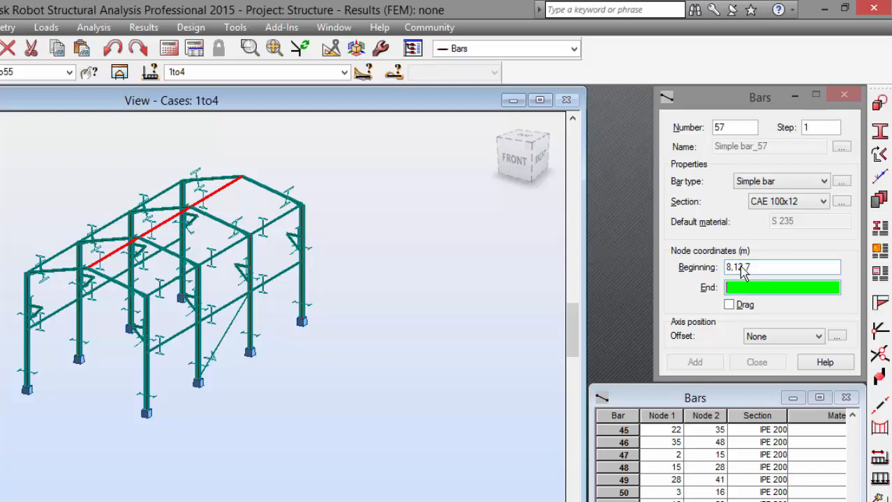
{"action": "type", "text": "8.24"}
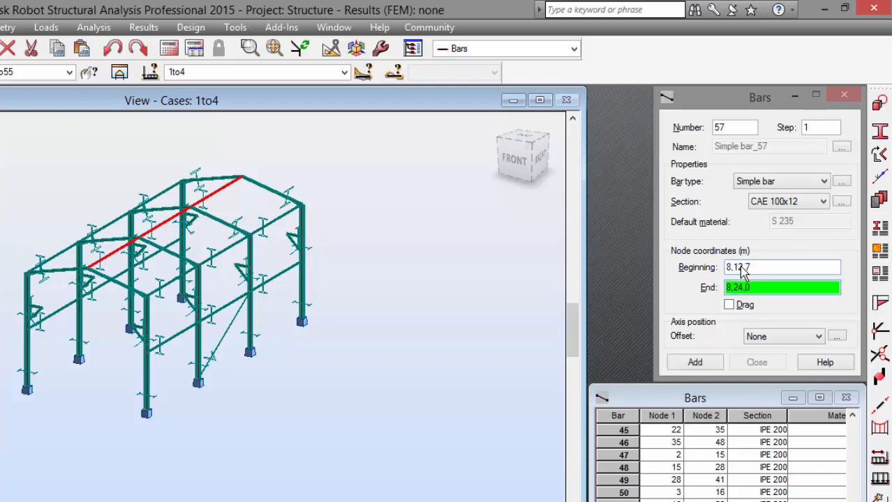
{"action": "left_click", "coordinate": [695, 363]}
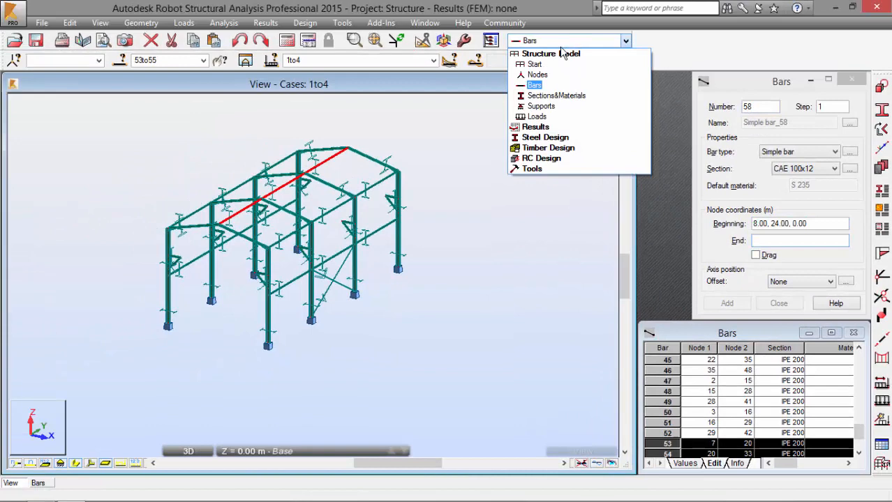
Select the wall X-bracing bars and bring up the Translate tool to copy them upward.
{"action": "left_click", "coordinate": [535, 64]}
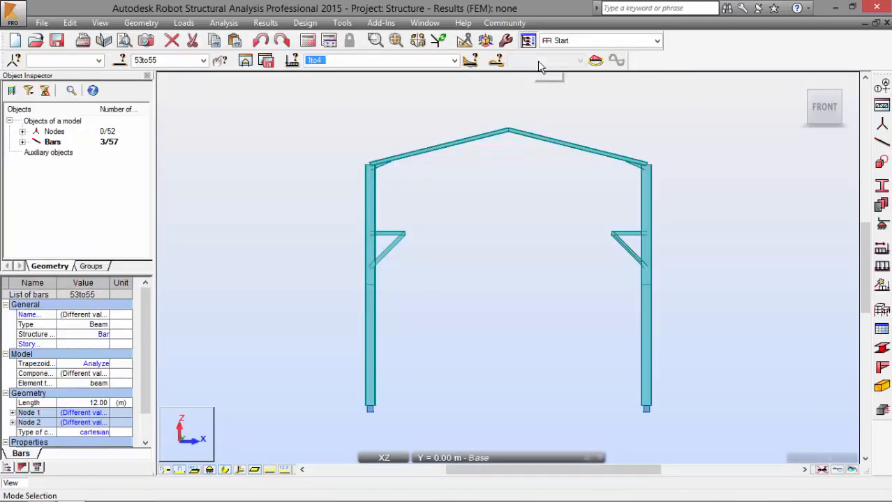
{"action": "mouse_move", "coordinate": [543, 79]}
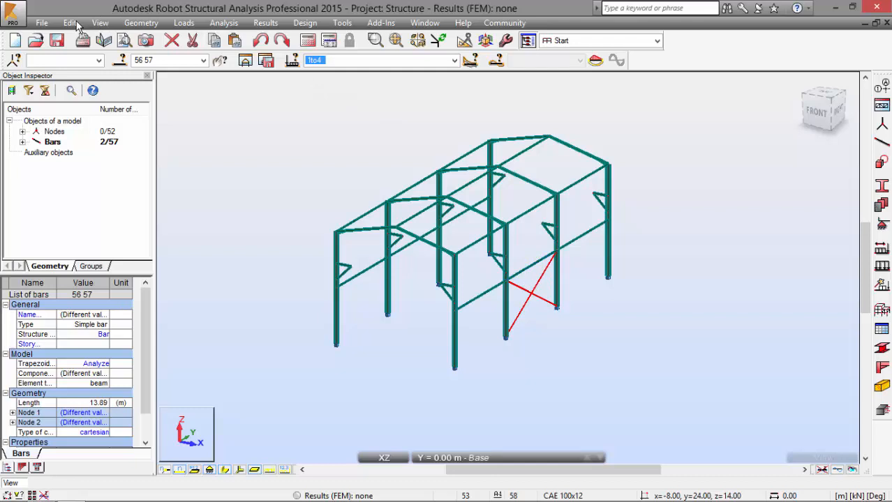
{"action": "left_click", "coordinate": [69, 23]}
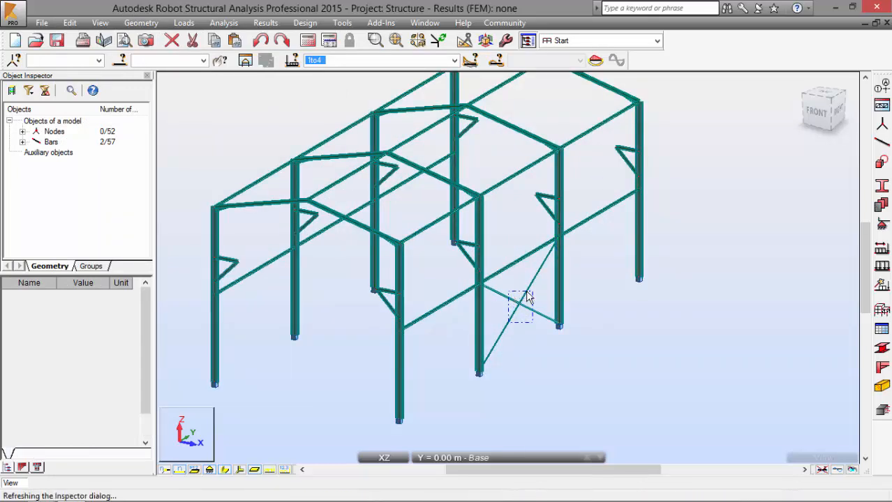
{"action": "left_click", "coordinate": [68, 22]}
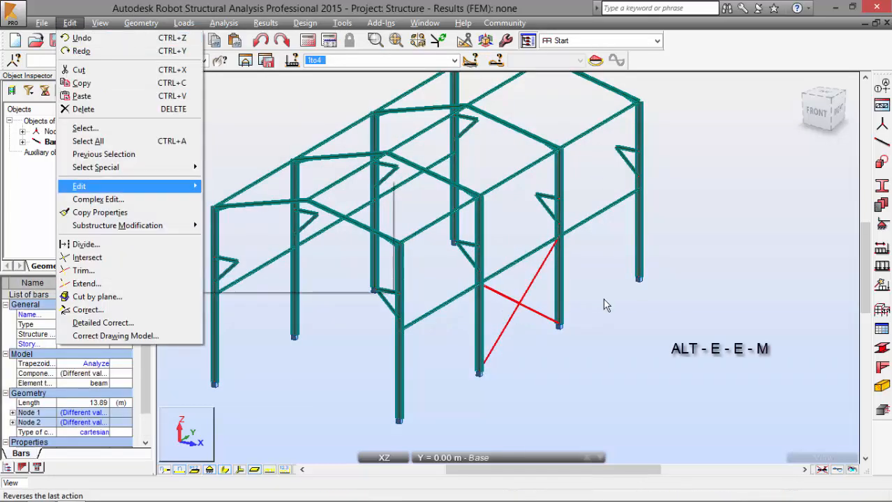
{"action": "left_click", "coordinate": [78, 186]}
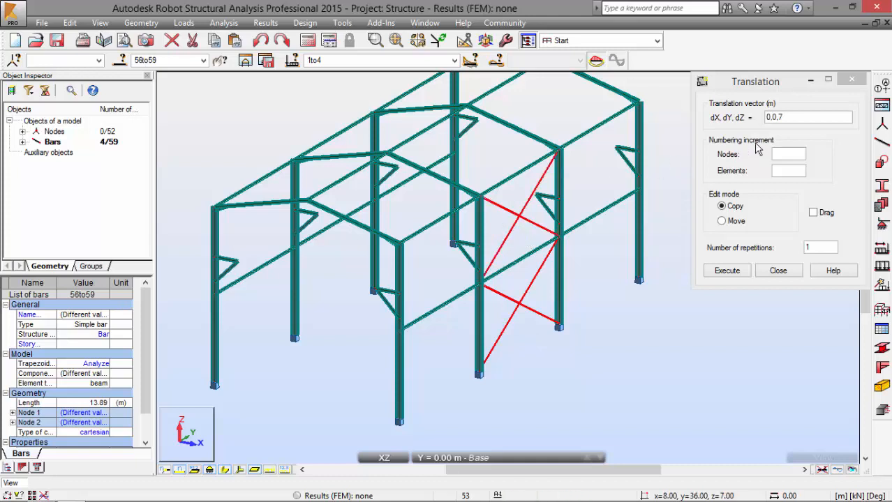
Enter 16 as the new translation vector value for copying the bracing along the building.
{"action": "left_click", "coordinate": [806, 117]}
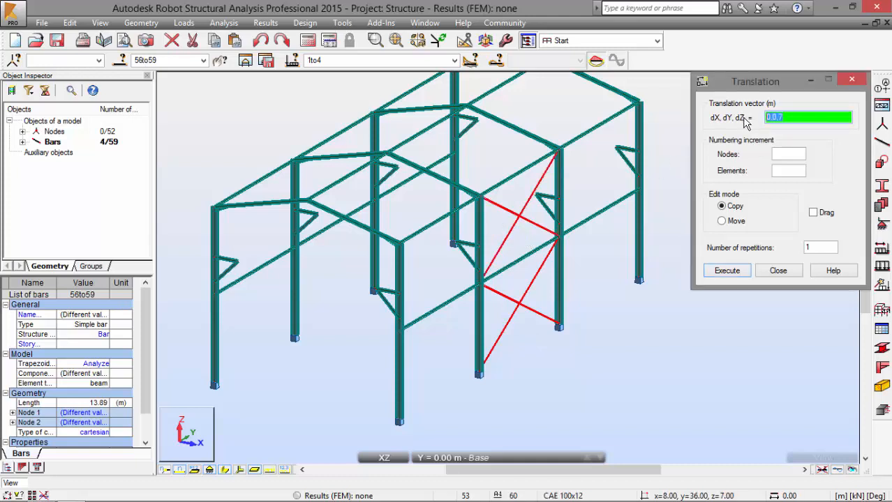
{"action": "type", "text": "16"}
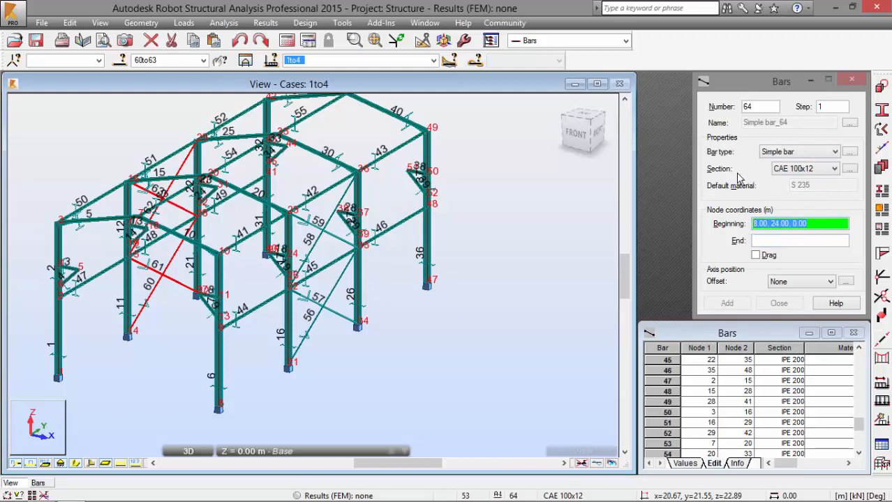
Add the first roof diagonals from the 12 m frame node (0,12,16) toward the 24 m frame.
{"action": "type", "text": "8.12"}
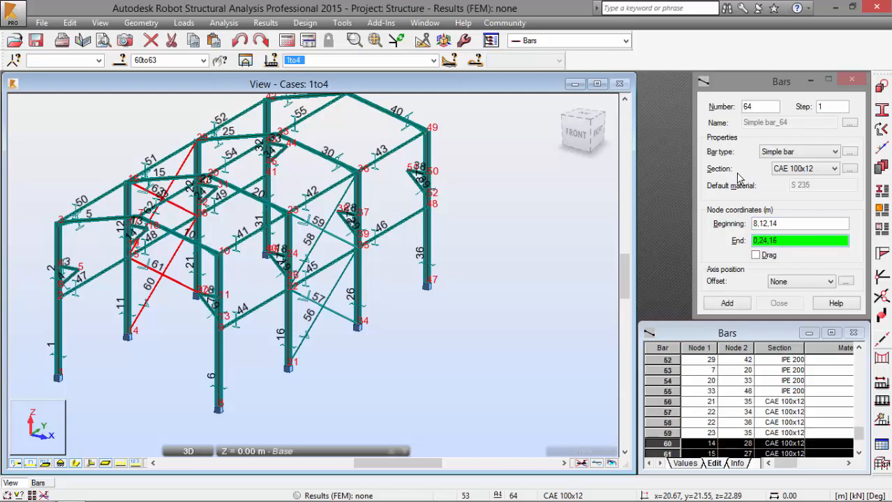
{"action": "left_click", "coordinate": [725, 303]}
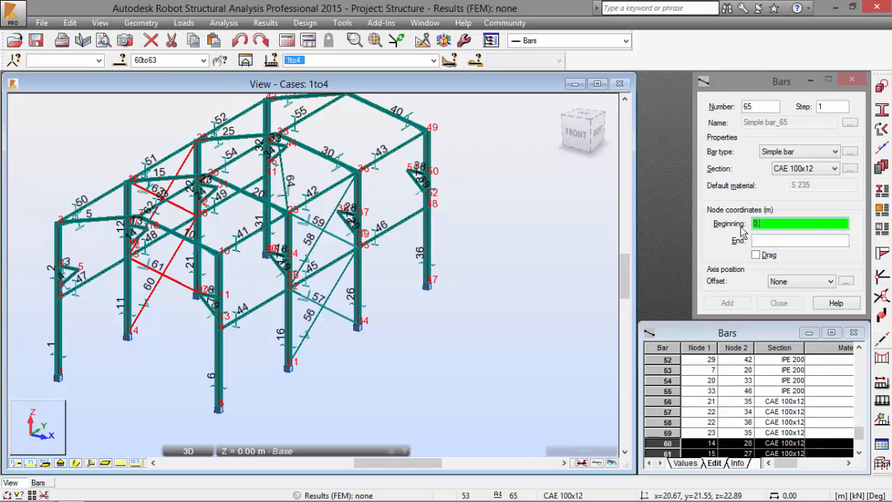
{"action": "type", "text": "0,12,16"}
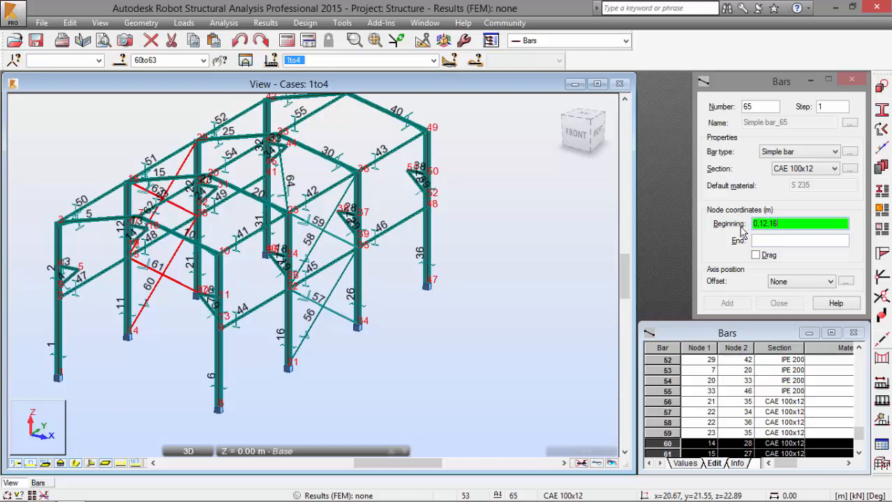
{"action": "left_click", "coordinate": [798, 240]}
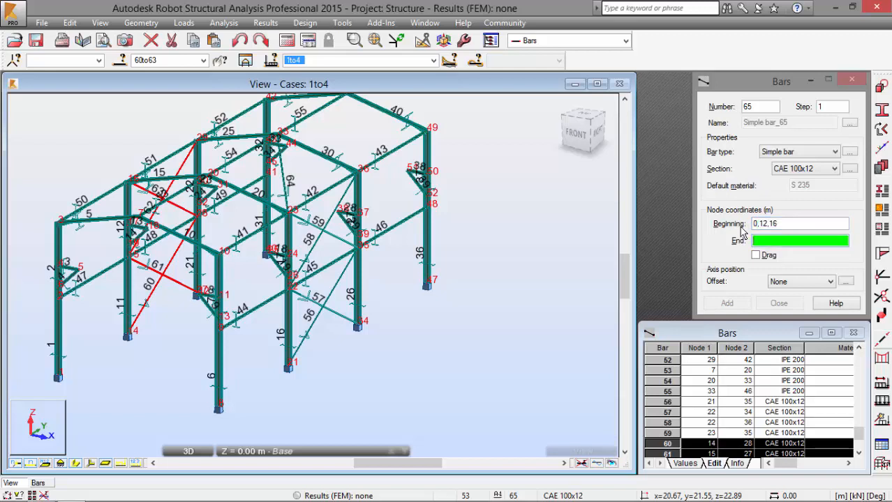
{"action": "type", "text": "8,24,1"}
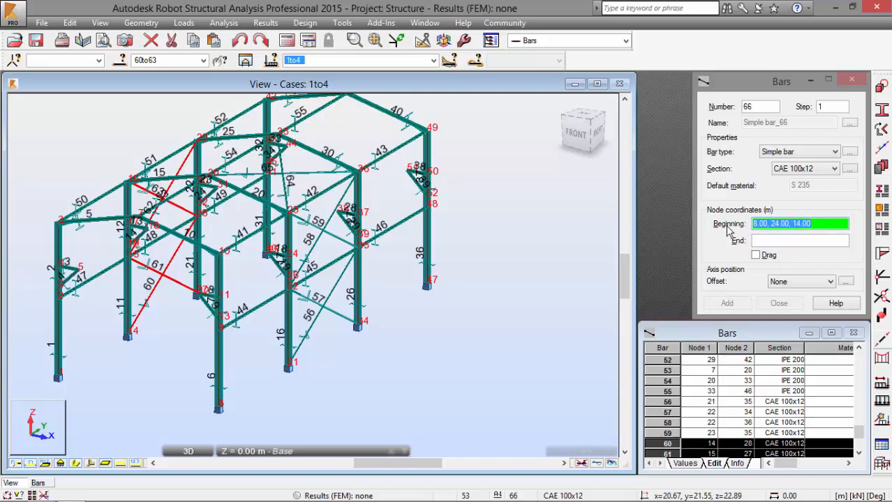
Add the remaining crossed roof bracing bars on the opposite slope up to bar 67.
{"action": "type", "text": "-8,12,14"}
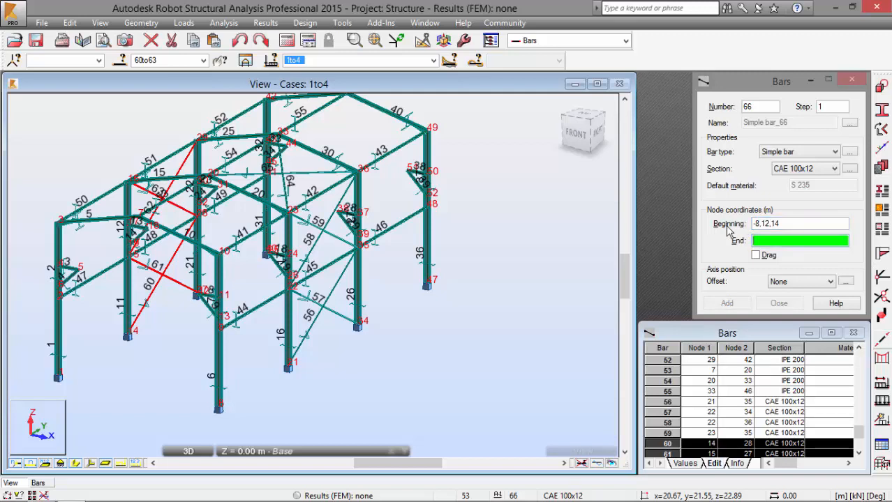
{"action": "type", "text": "0,24"}
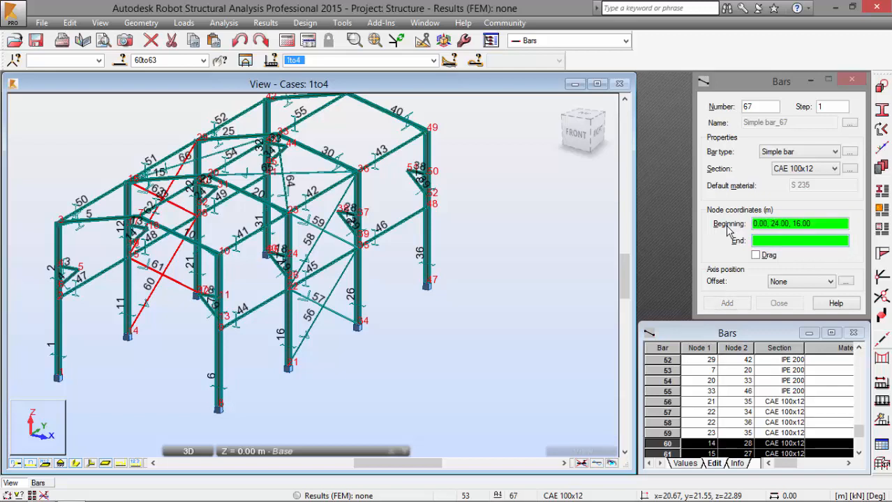
{"action": "left_click", "coordinate": [798, 223]}
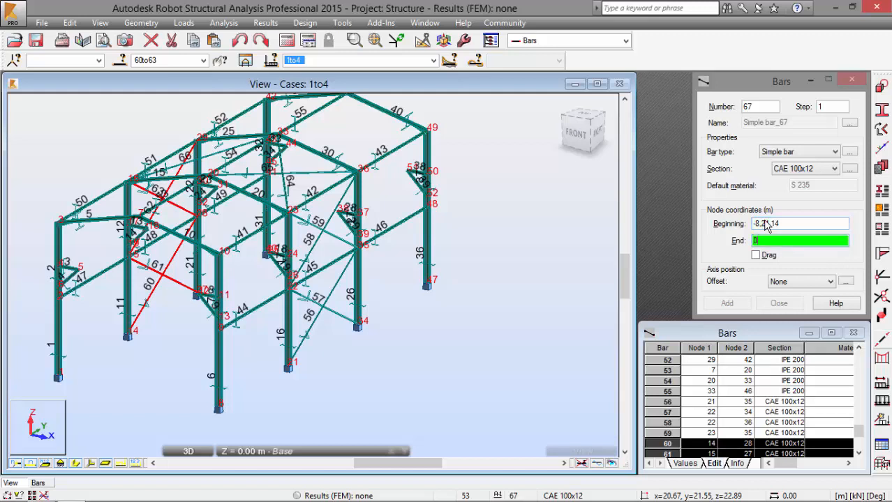
{"action": "type", "text": "0,12,16"}
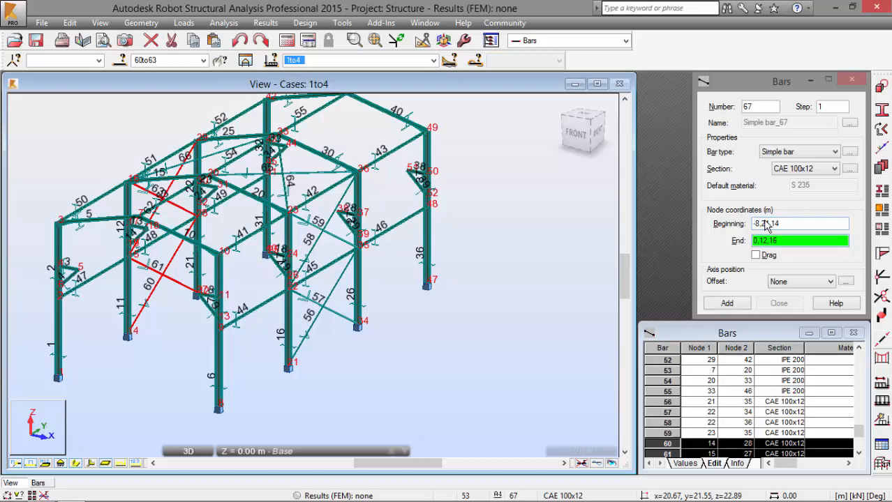
{"action": "left_click", "coordinate": [725, 303]}
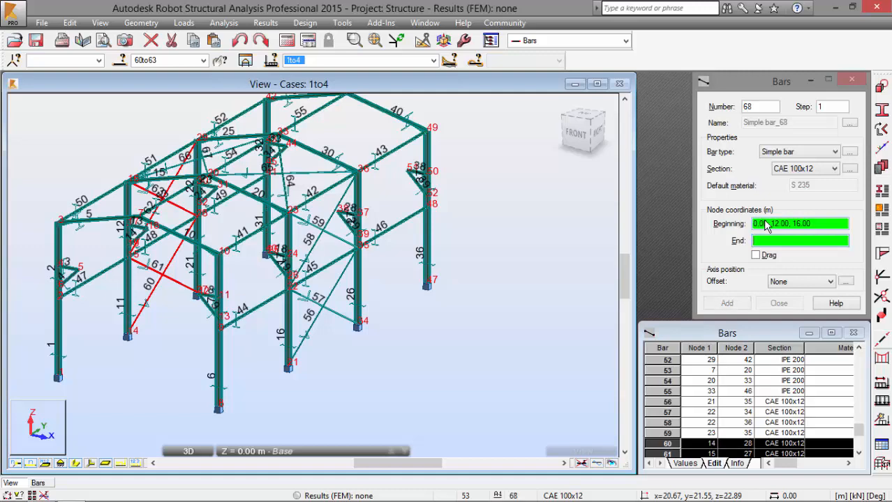
{"action": "mouse_move", "coordinate": [737, 216]}
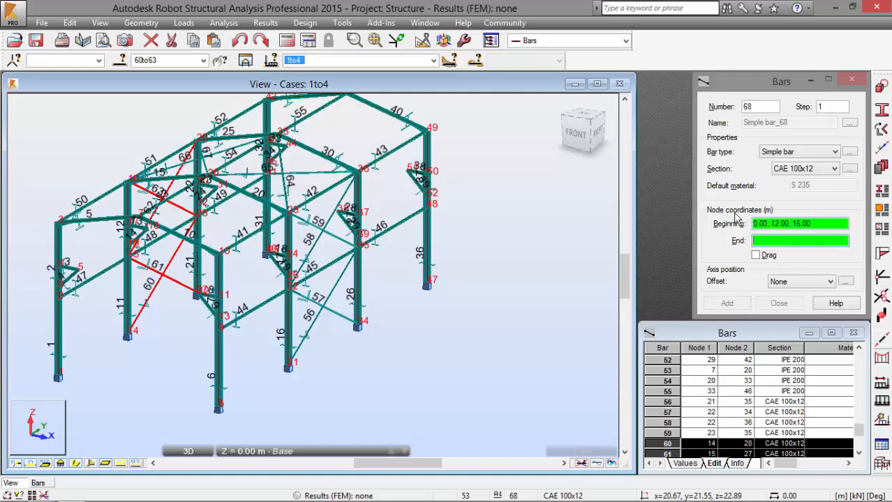
{"action": "right_click", "coordinate": [527, 192]}
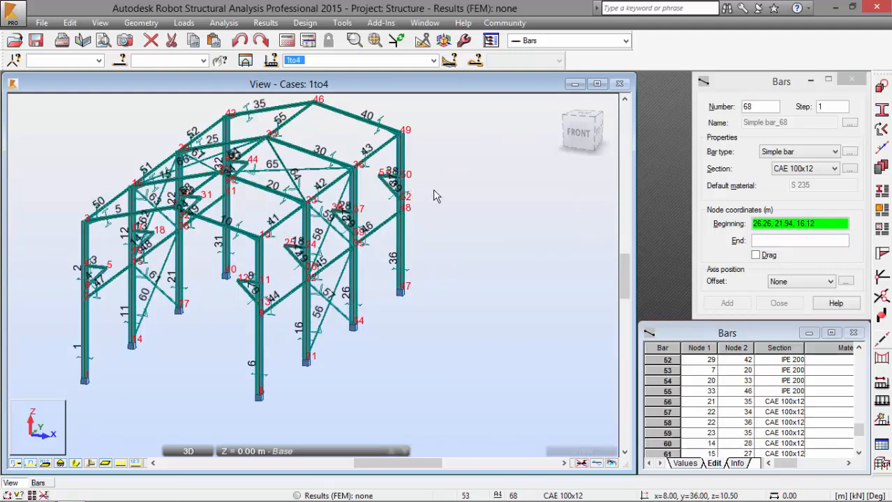
{"action": "mouse_move", "coordinate": [434, 195]}
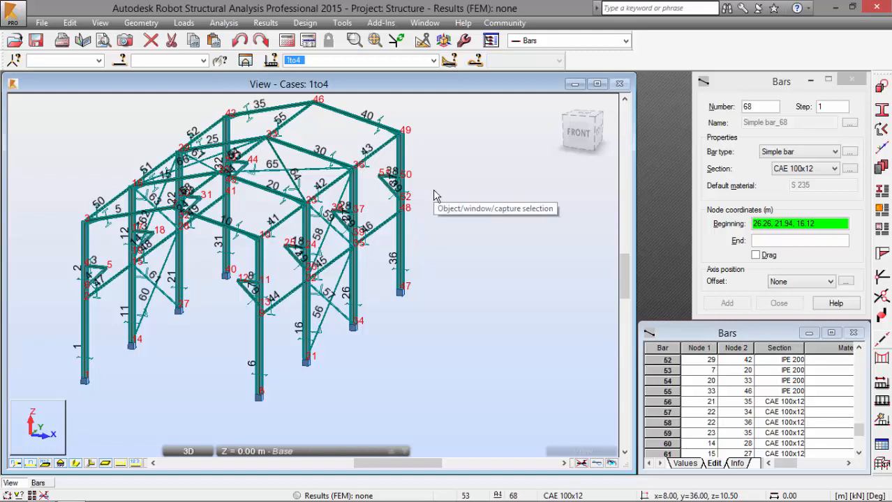
{"action": "mouse_move", "coordinate": [515, 173]}
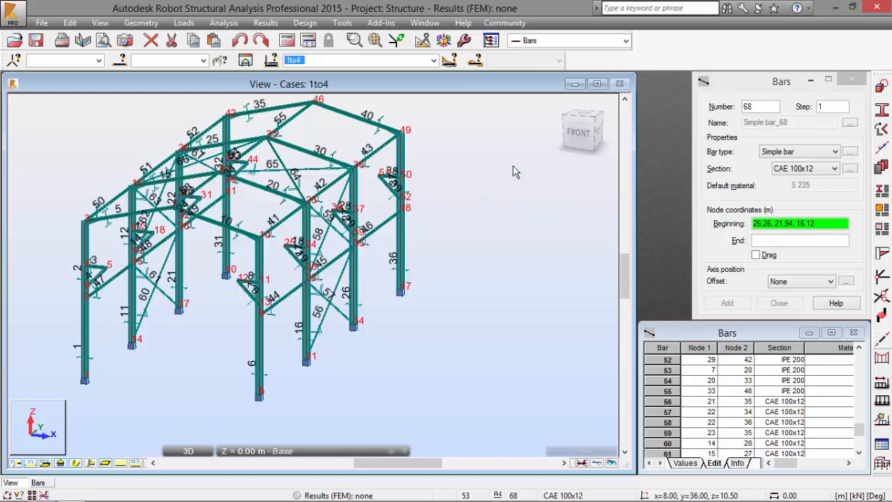